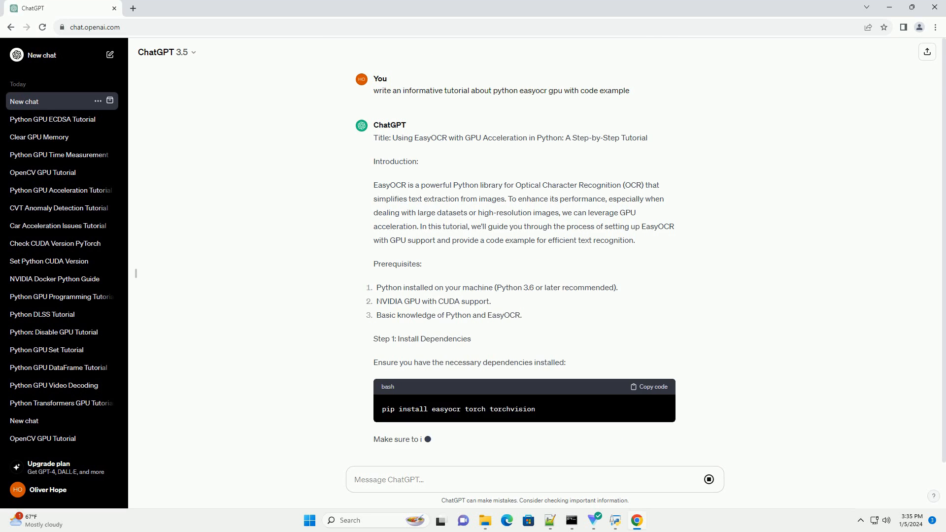
{"action": "scroll", "scroll_direction": "down", "scroll_amount": 3}
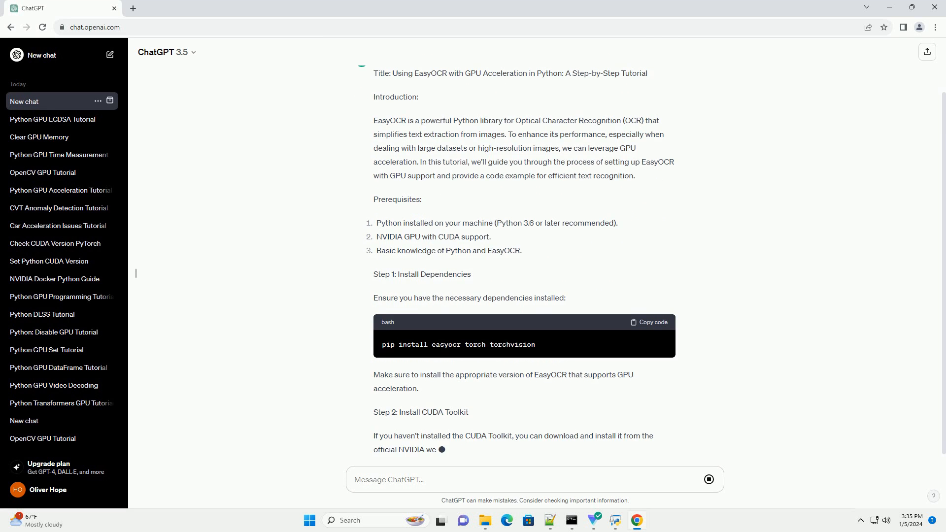
{"action": "scroll", "scroll_direction": "down", "scroll_amount": 3}
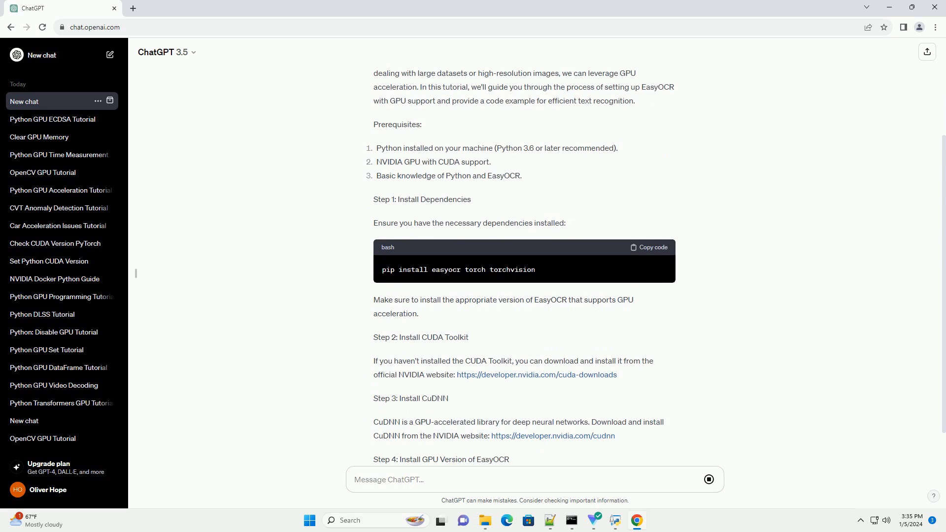
{"action": "scroll", "scroll_direction": "down", "scroll_amount": 3}
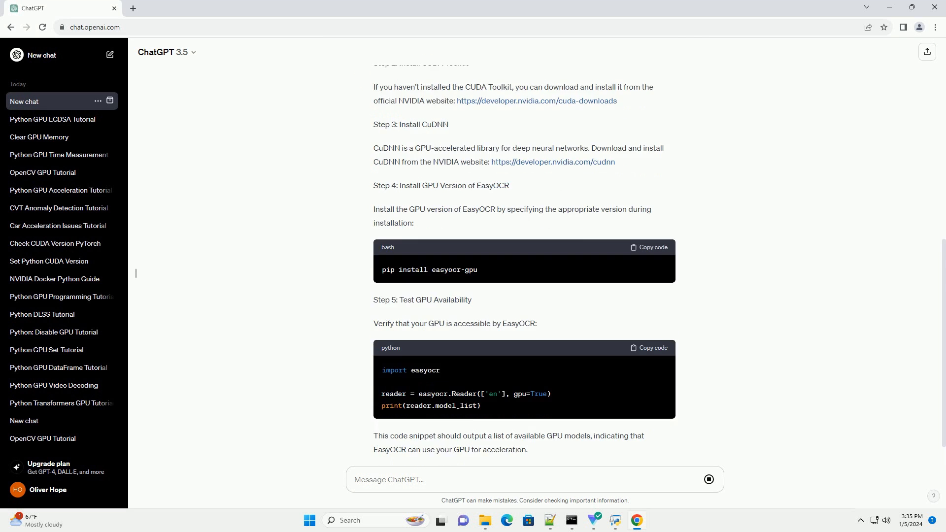
{"action": "scroll", "scroll_direction": "down", "scroll_amount": 3}
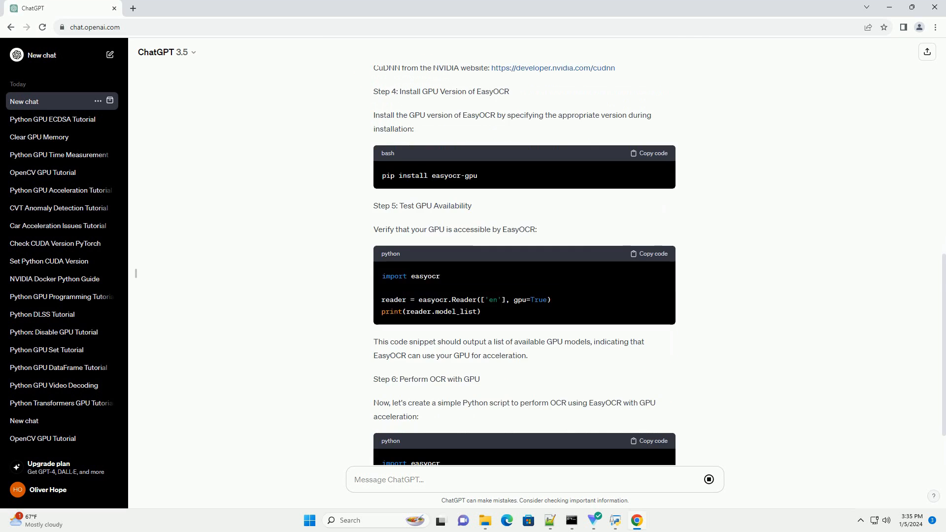
{"action": "scroll", "scroll_direction": "down", "scroll_amount": 3}
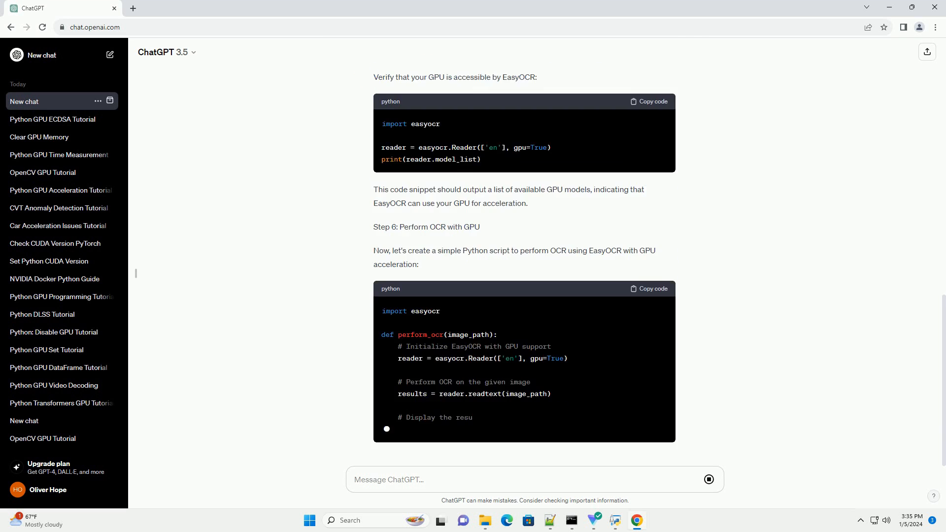
{"action": "scroll", "scroll_direction": "down", "scroll_amount": 3}
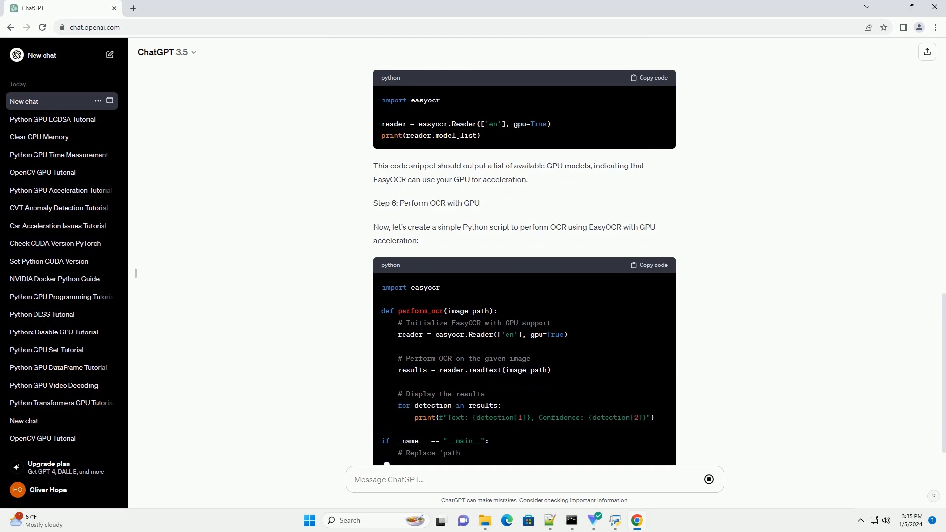